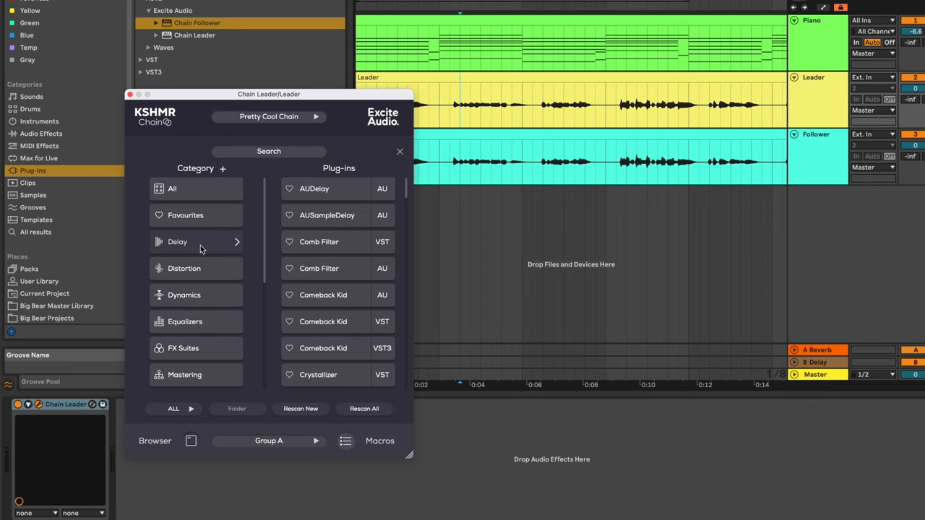
# - Start adding a new plug-in category in KSHMR Chain, then cancel the name prompt
pyautogui.scroll(-3)
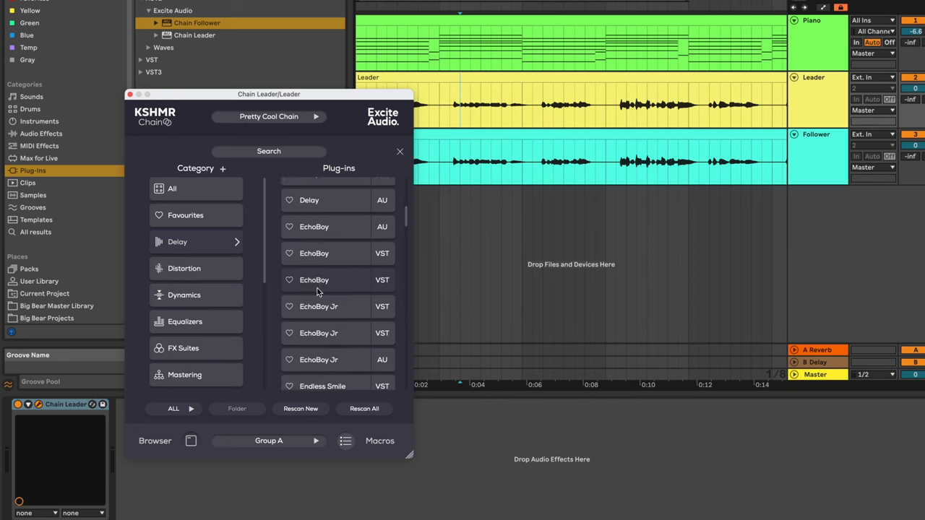
pyautogui.scroll(-3)
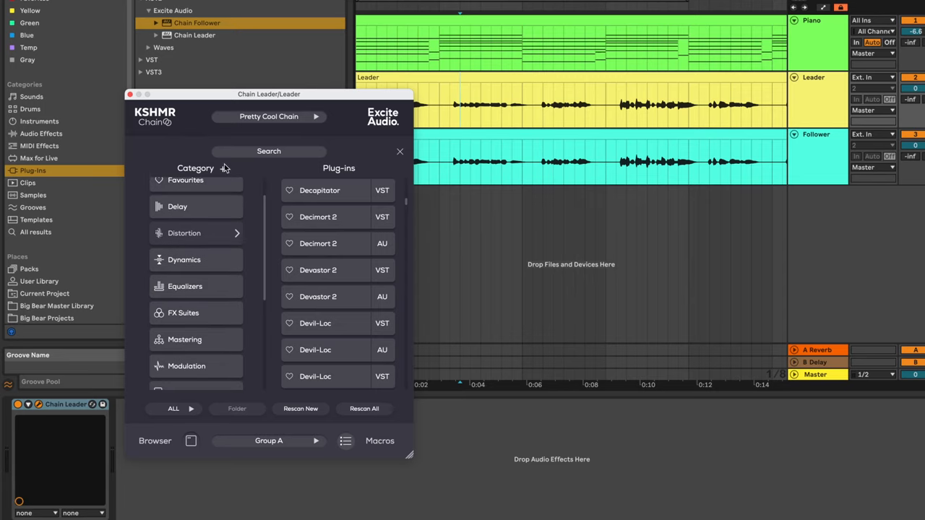
pyautogui.click(223, 167)
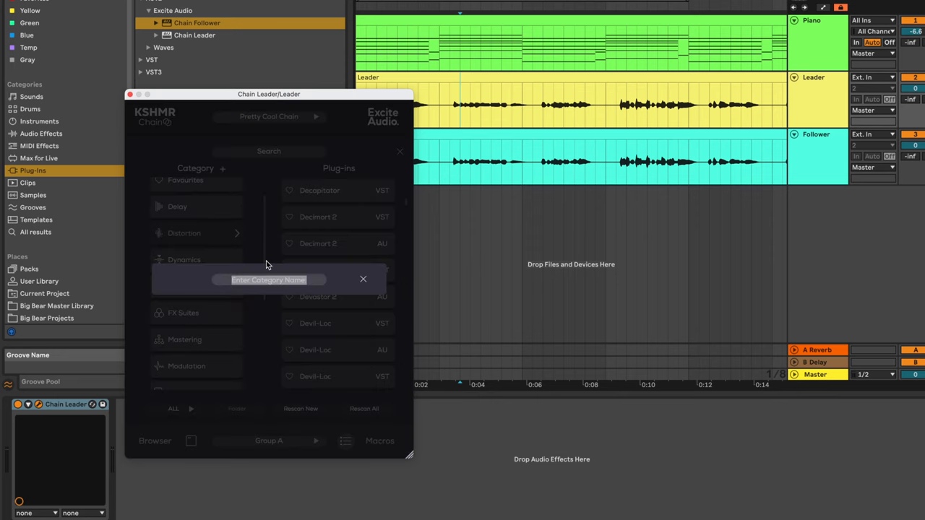
pyautogui.click(363, 279)
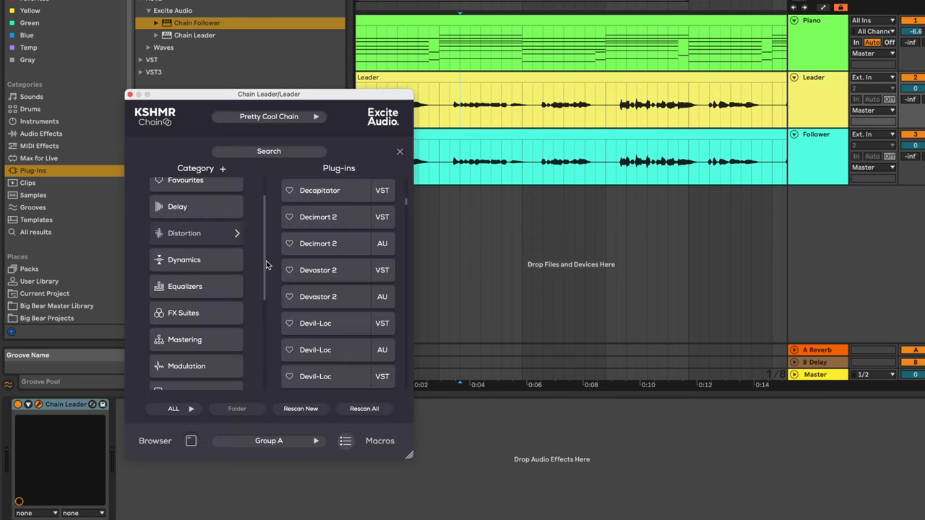
# - Search the plug-in list for 'lfo' then 'volume' and file VolumeShaper4 under the Sidechain category
pyautogui.click(269, 151)
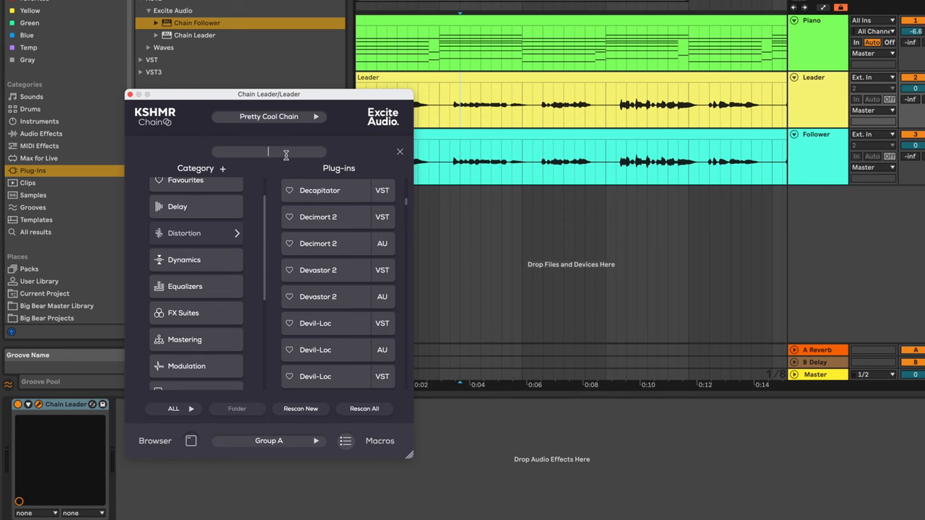
pyautogui.scroll(3)
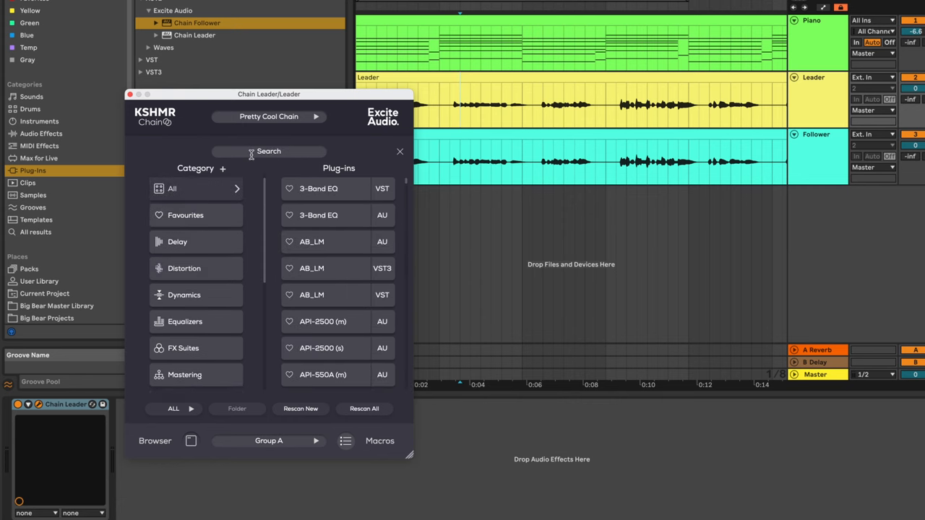
pyautogui.write('lfo')
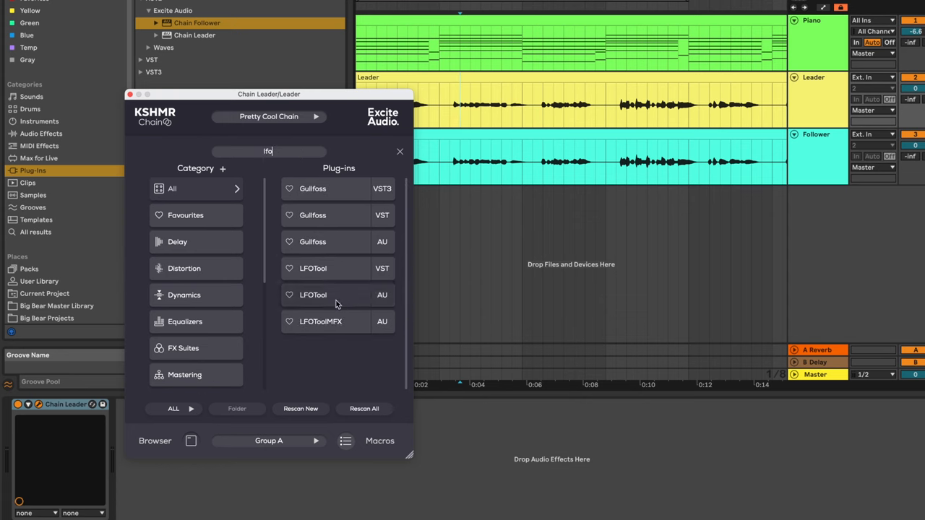
pyautogui.scroll(-3)
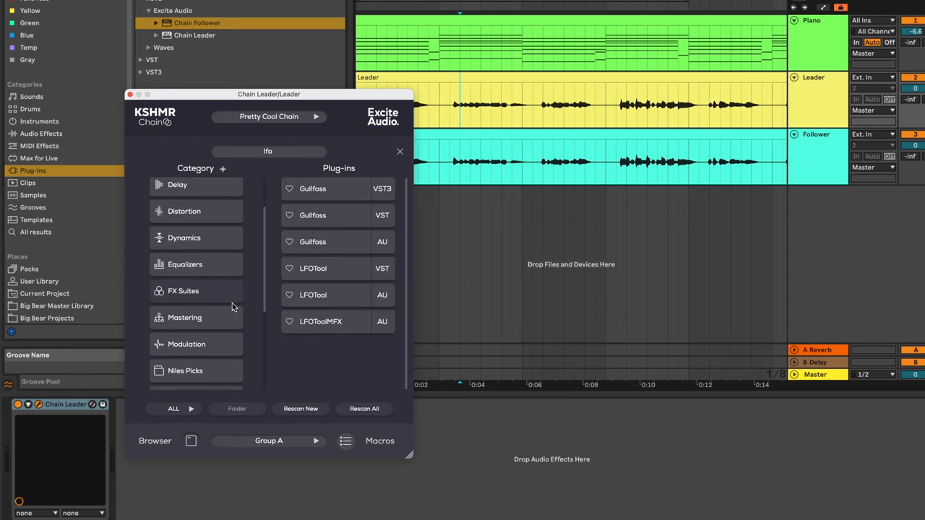
pyautogui.scroll(-3)
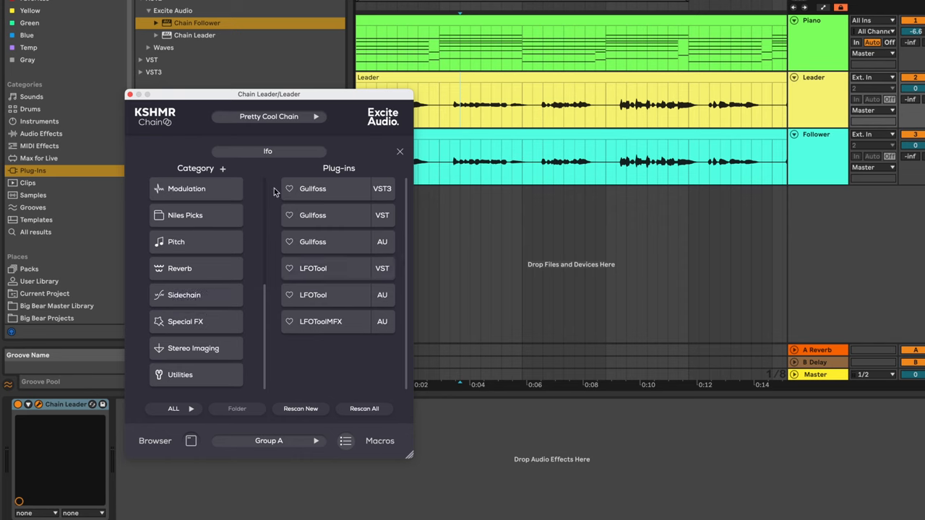
pyautogui.write('volume')
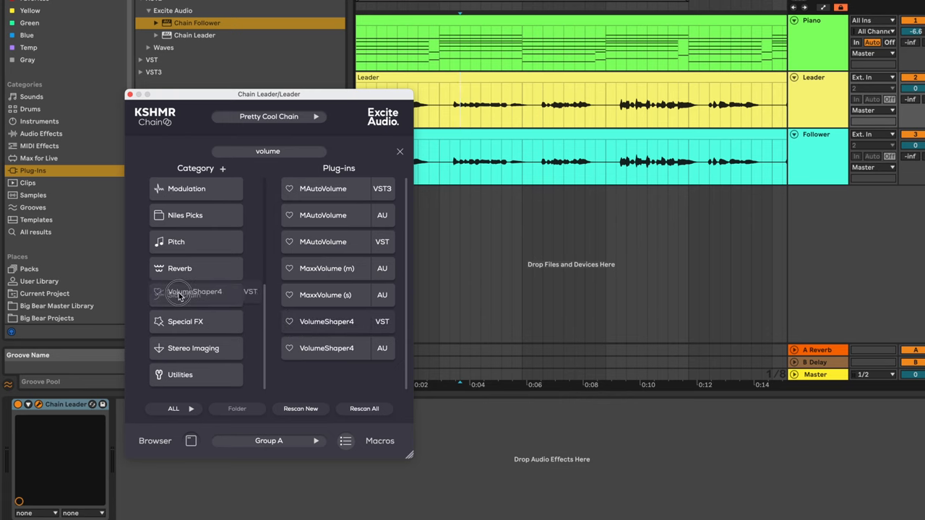
pyautogui.click(184, 295)
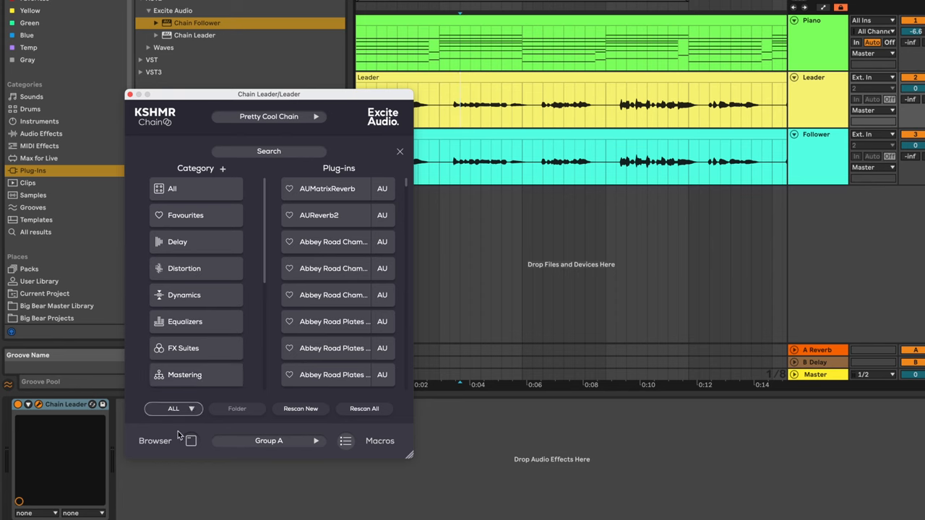
# - Cycle the browser's format filter from ALL through VST3 to show only AU plug-ins
pyautogui.click(173, 408)
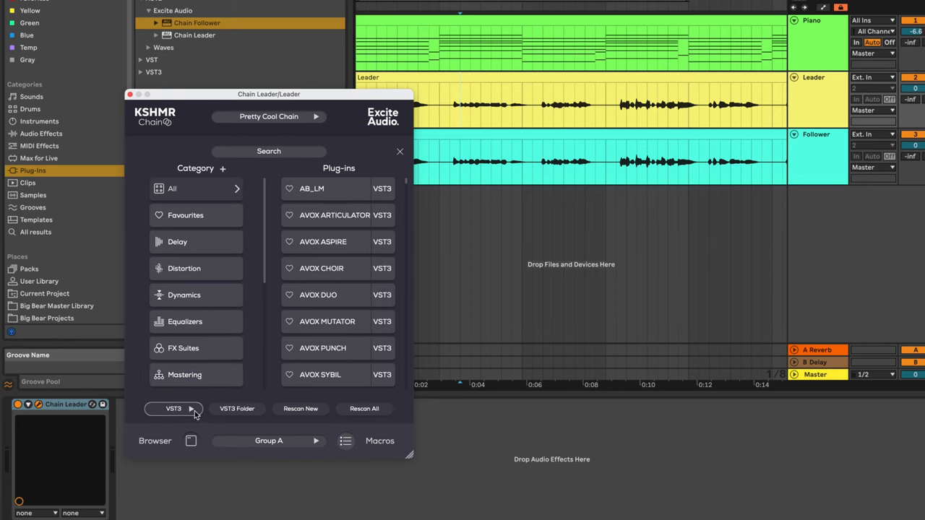
pyautogui.click(174, 408)
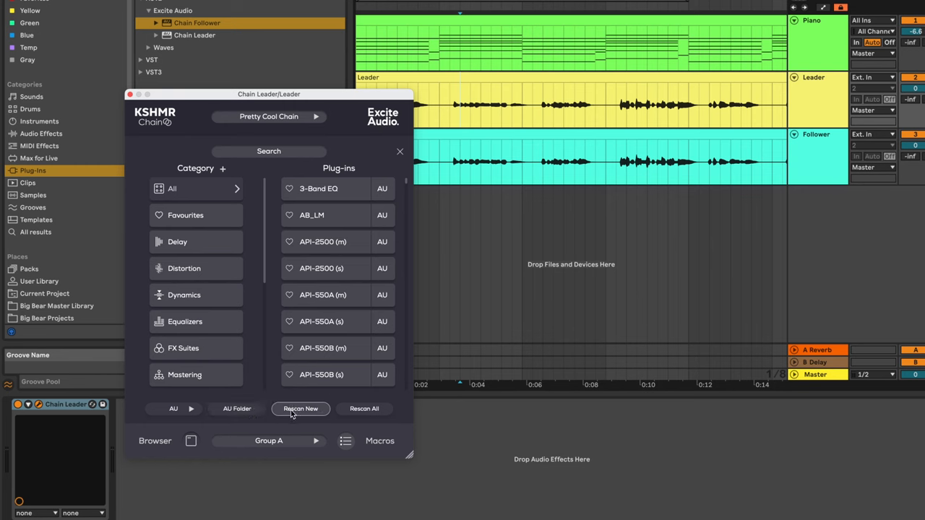
pyautogui.moveTo(364, 408)
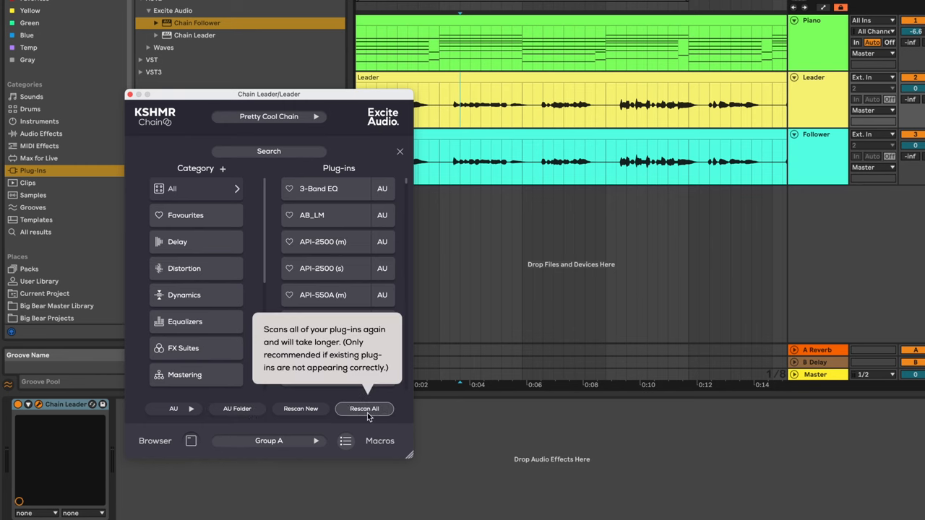
pyautogui.moveTo(301, 407)
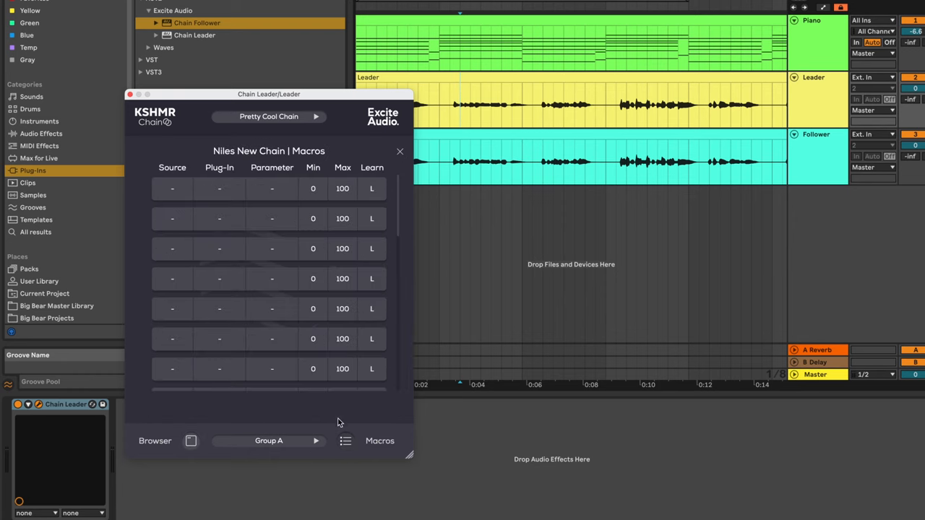
pyautogui.moveTo(251, 236)
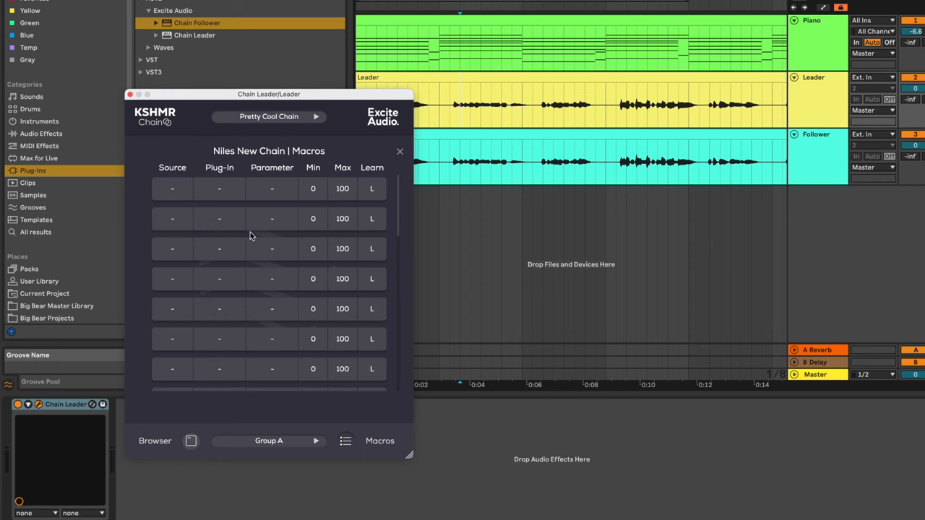
pyautogui.moveTo(193, 188)
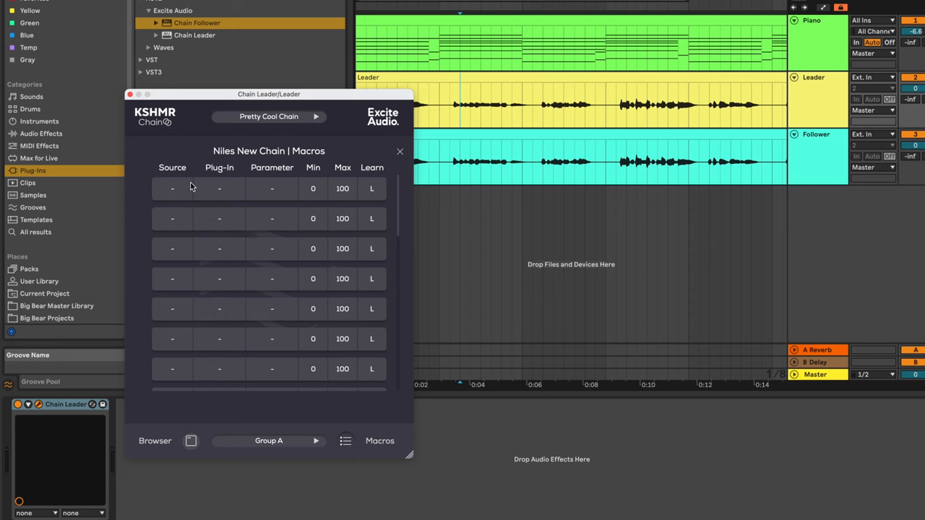
# - Assign the first macro row to FF Pro-Q 3's Band 1 Used parameter and start Learn
pyautogui.click(220, 188)
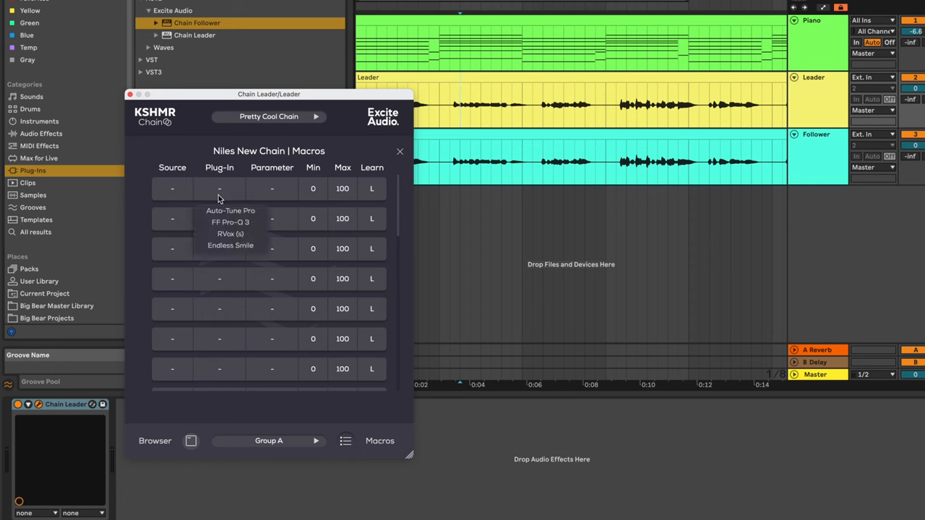
pyautogui.click(232, 223)
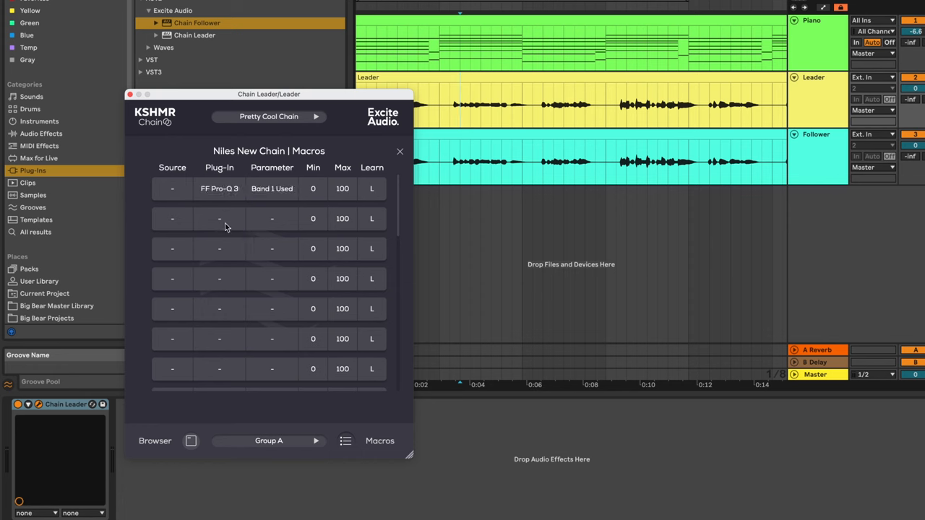
pyautogui.click(272, 187)
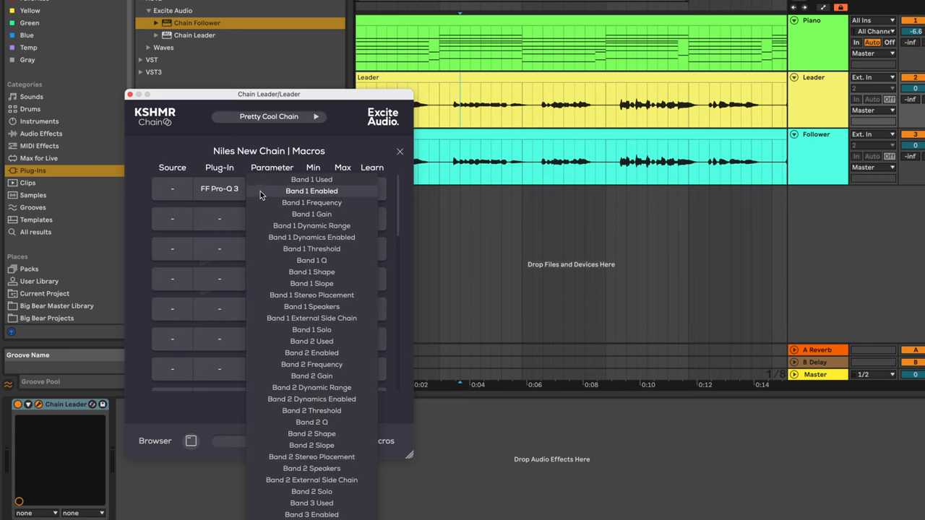
pyautogui.moveTo(269, 156)
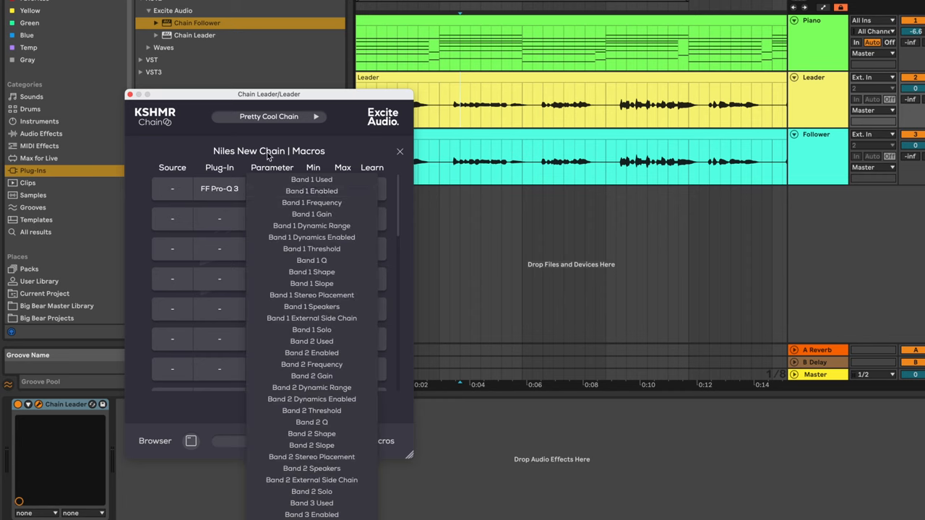
pyautogui.moveTo(250, 146)
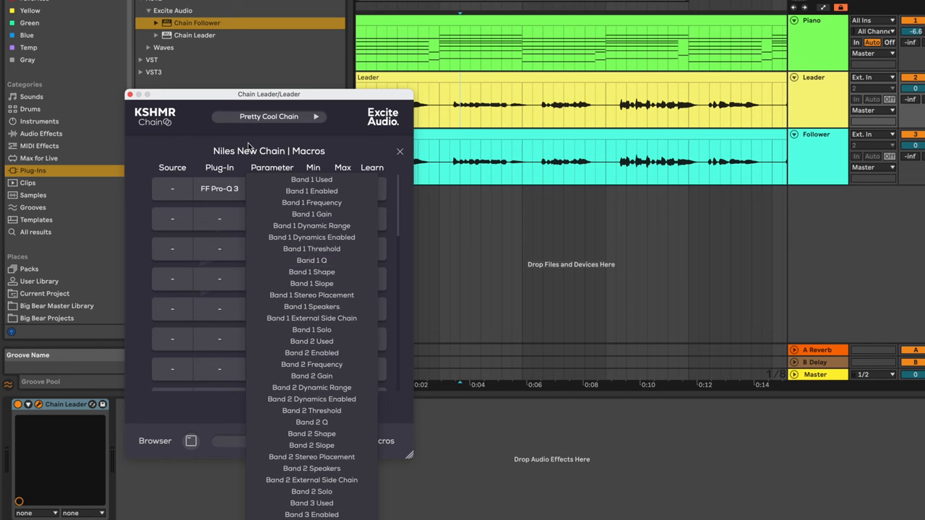
pyautogui.click(312, 180)
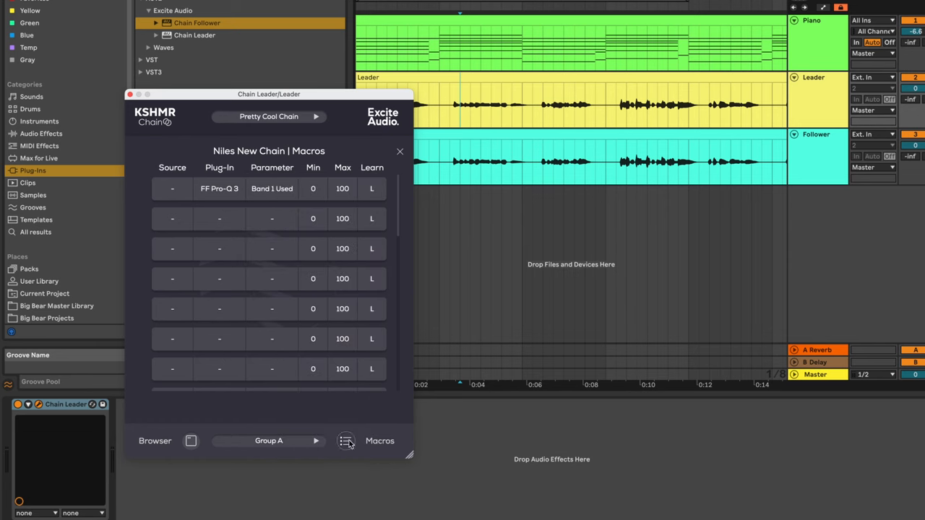
pyautogui.click(347, 441)
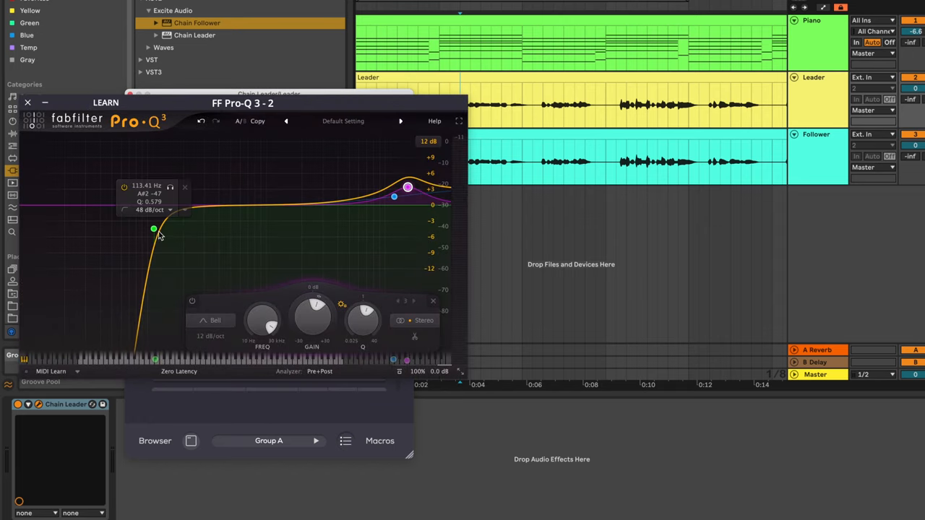
# - Move Pro-Q 3's low-cut band to learn Band 1 Frequency and set its source to Macro 1
pyautogui.moveTo(153, 229); pyautogui.dragTo(234, 229)
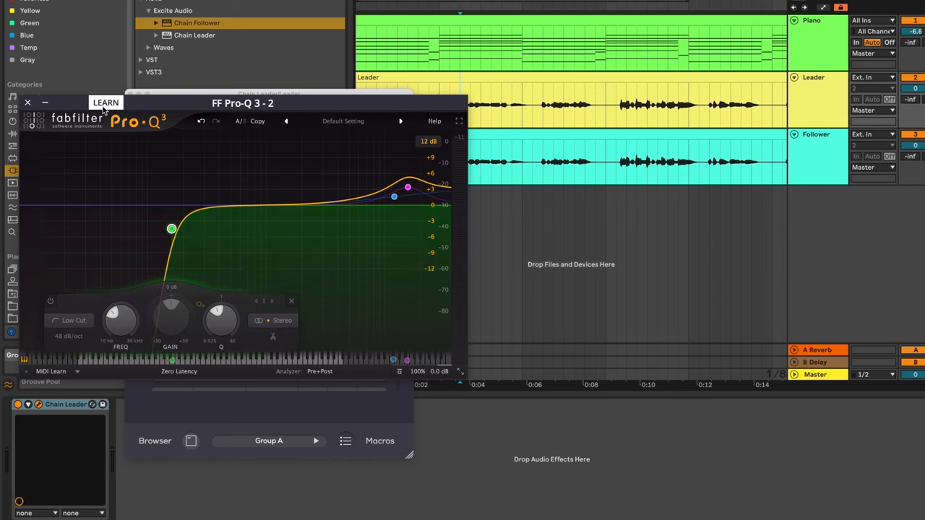
pyautogui.moveTo(170, 229); pyautogui.dragTo(199, 228)
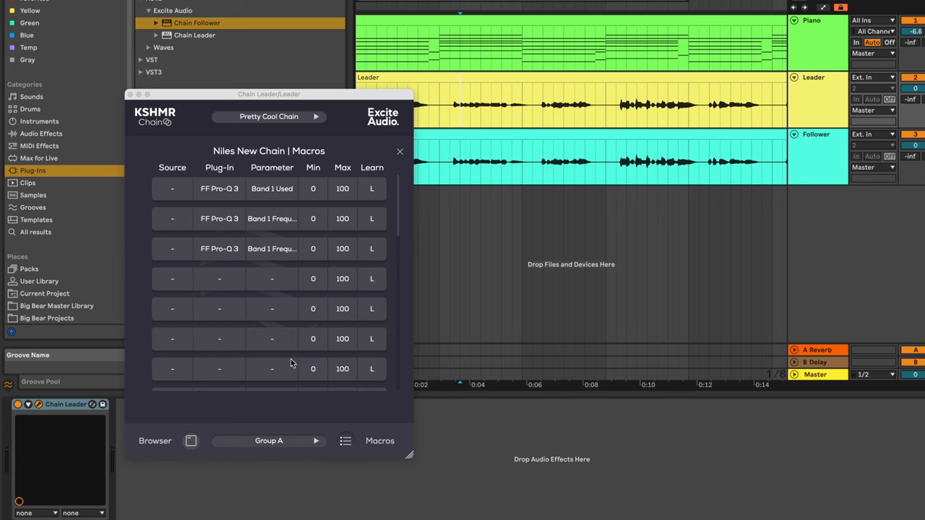
pyautogui.moveTo(226, 216)
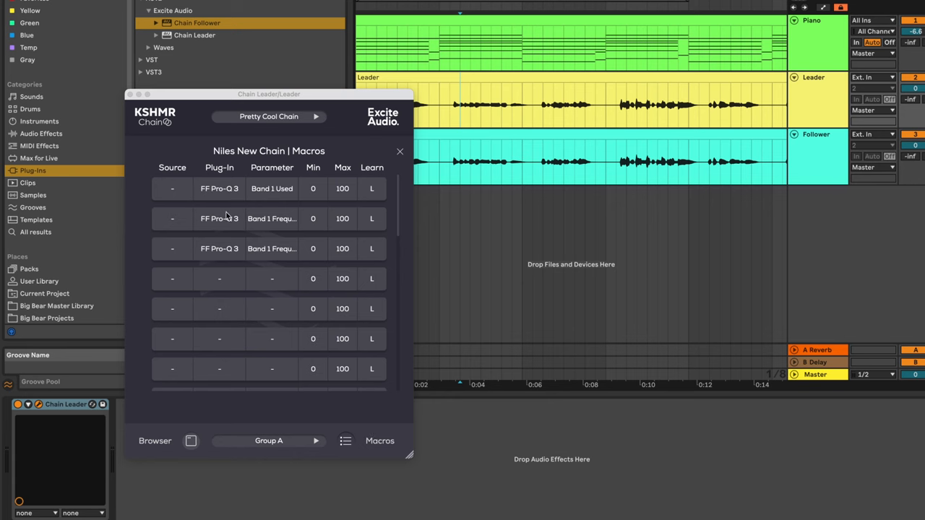
pyautogui.click(172, 277)
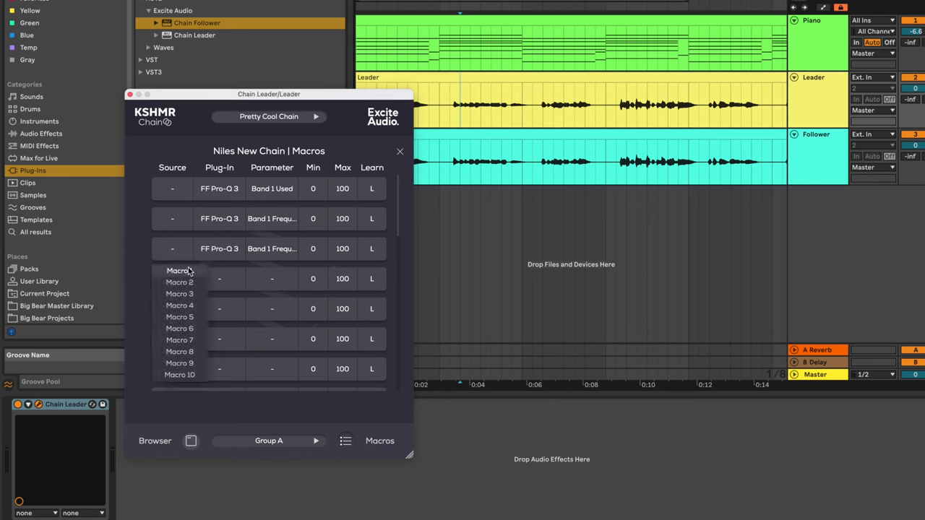
pyautogui.click(178, 271)
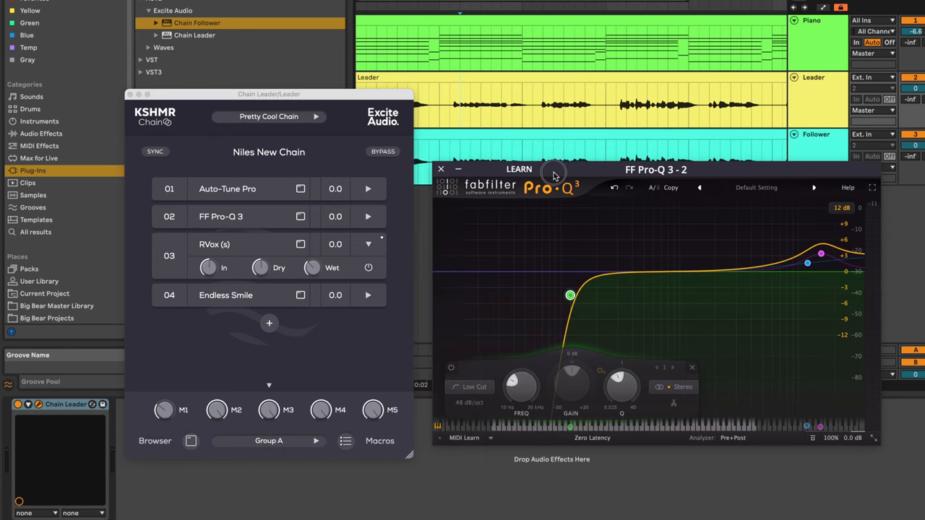
# - Show Chain Leader's Macro 1 automation lane and set its first breakpoint up to about 0.95
pyautogui.click(441, 169)
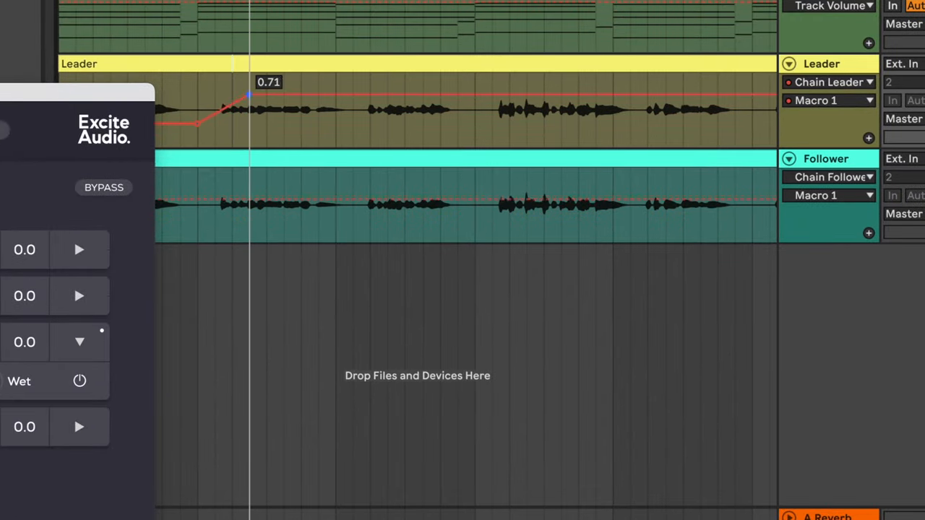
pyautogui.moveTo(249, 95); pyautogui.dragTo(248, 127)
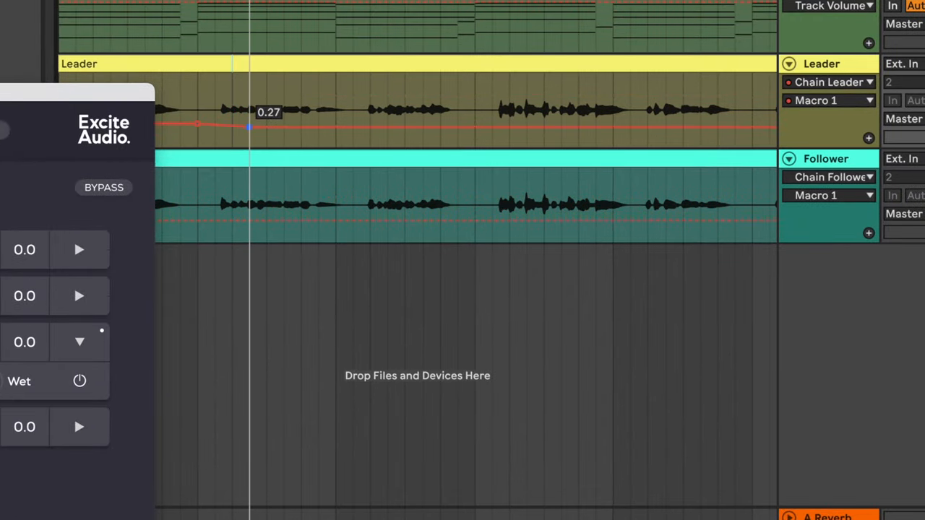
pyautogui.moveTo(249, 127); pyautogui.dragTo(248, 78)
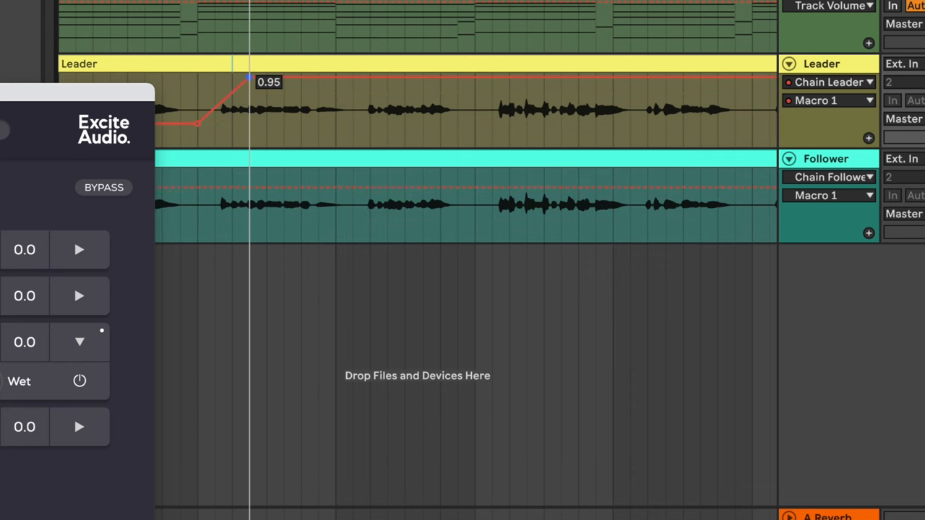
pyautogui.moveTo(248, 78); pyautogui.dragTo(248, 104)
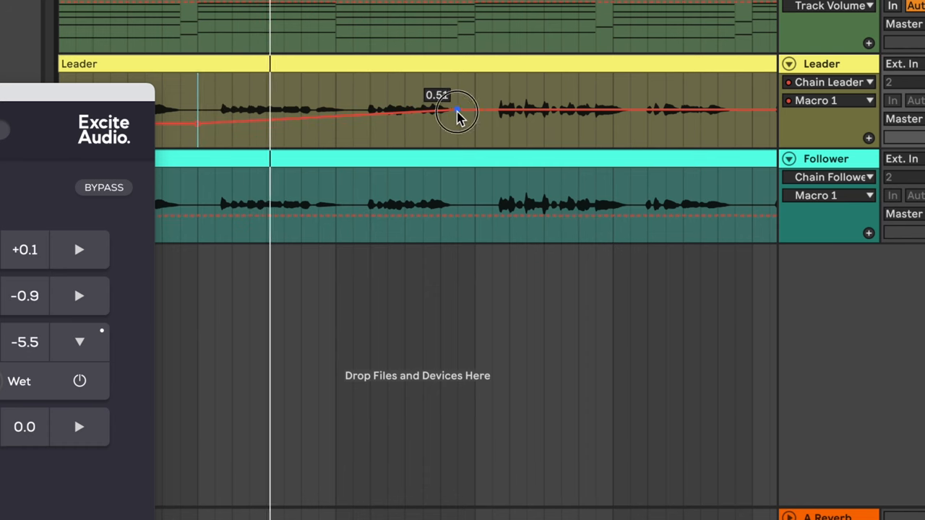
# - Draw further Macro 1 breakpoints along the Leader clip: mid-level, up to 0.67, then dipping to 0.42
pyautogui.moveTo(456, 113); pyautogui.dragTo(470, 98)
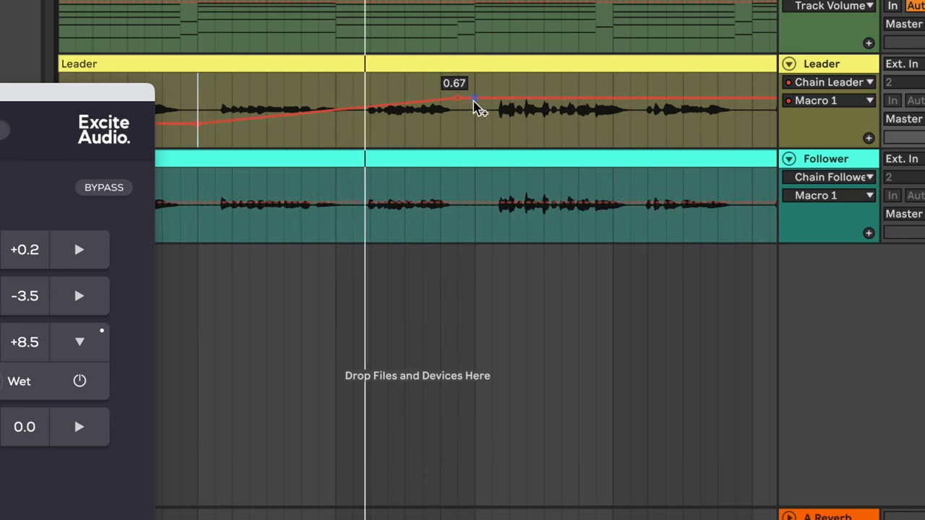
pyautogui.moveTo(475, 98); pyautogui.dragTo(526, 118)
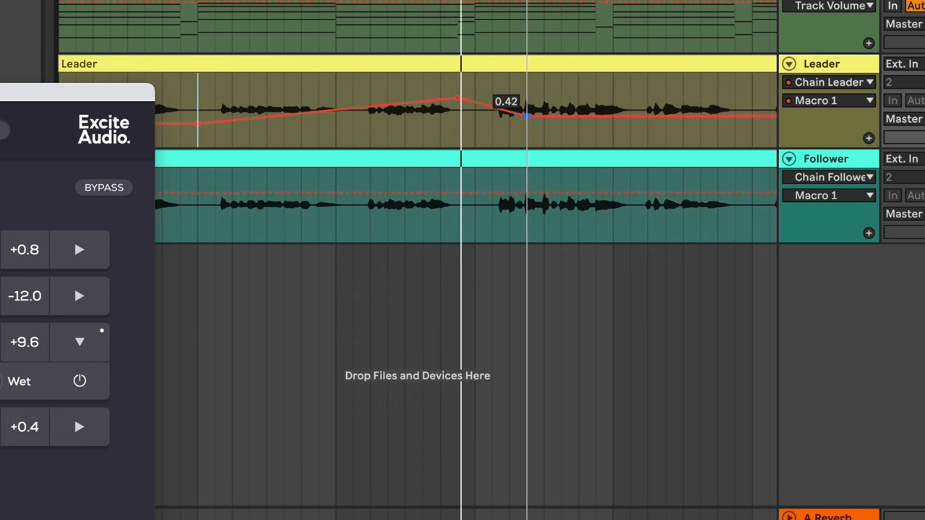
pyautogui.moveTo(527, 116); pyautogui.dragTo(526, 130)
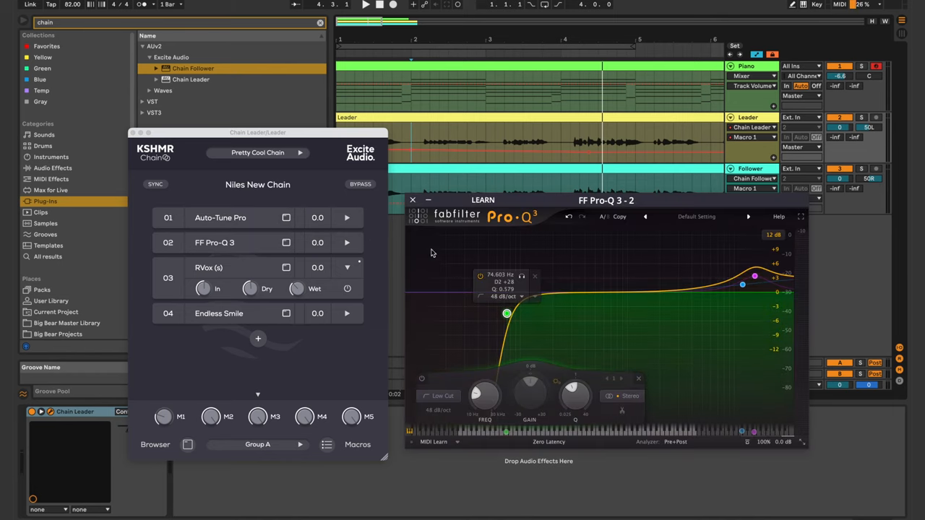
# - Map an empty macro row to RVox's Compression driven by Macro 1, then return to the chain view
pyautogui.click(413, 200)
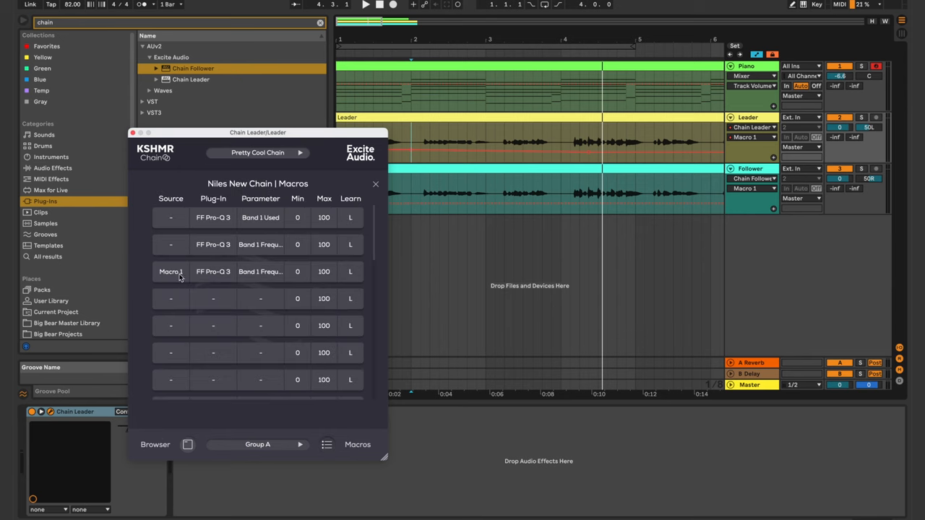
pyautogui.moveTo(219, 304)
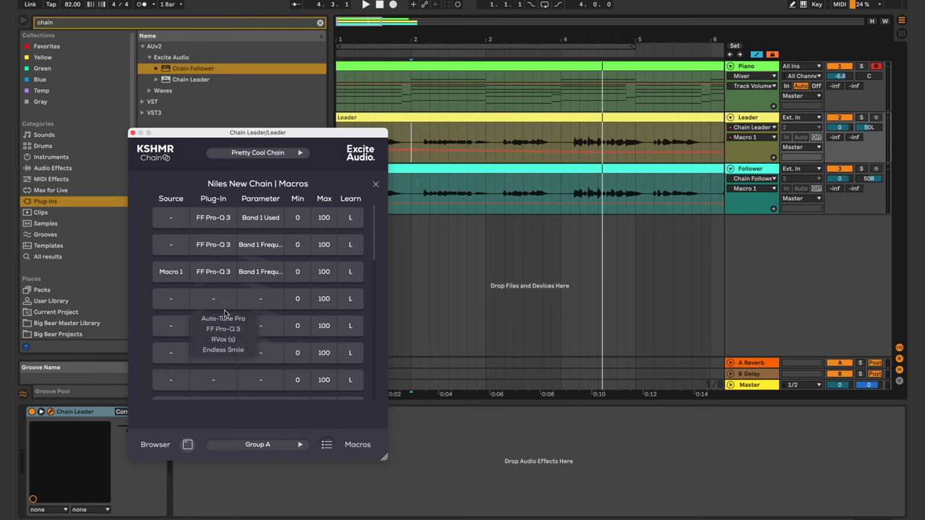
pyautogui.click(234, 340)
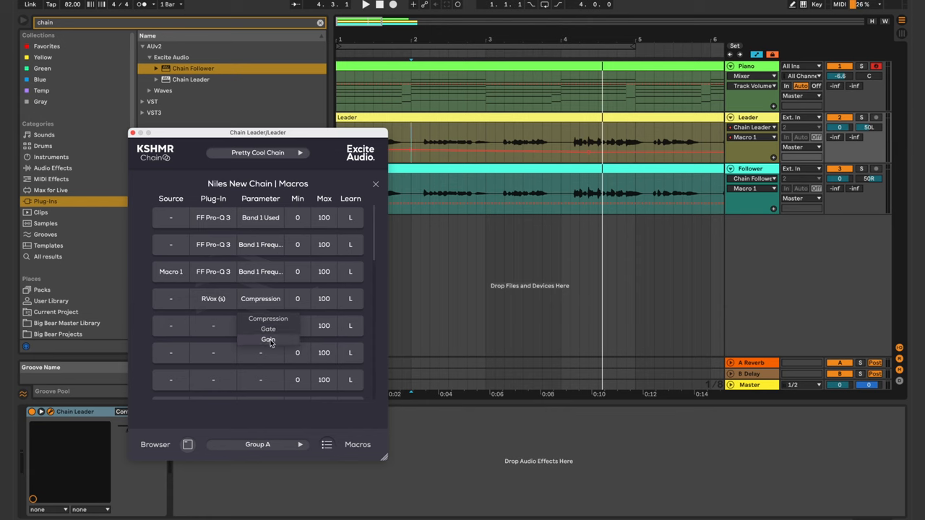
pyautogui.click(171, 326)
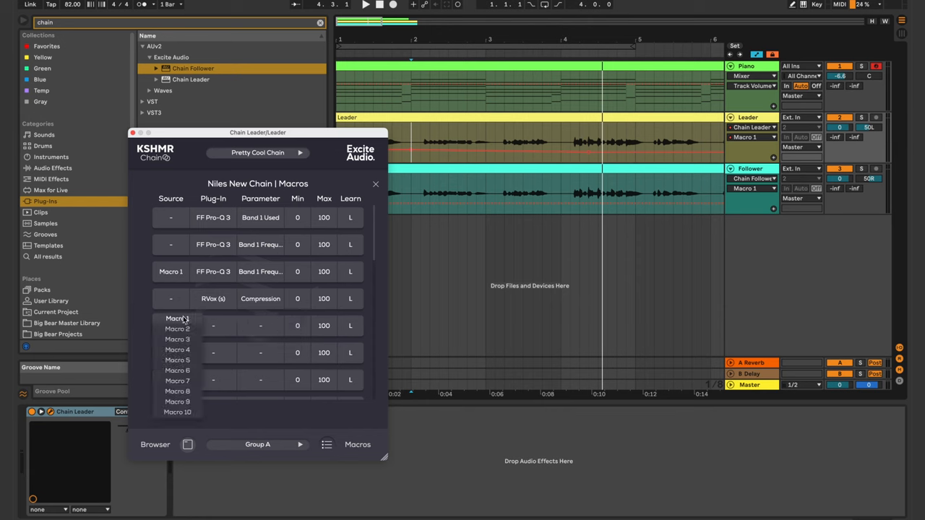
pyautogui.click(177, 319)
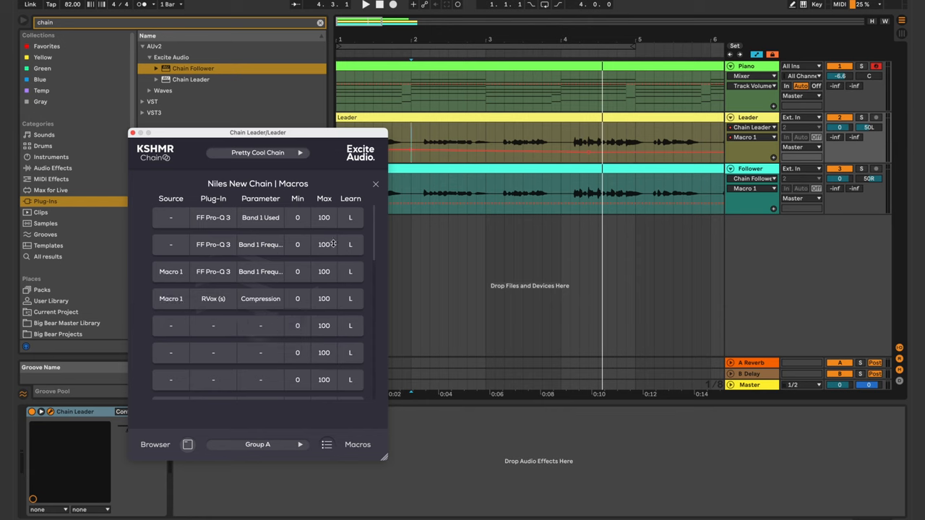
pyautogui.click(326, 445)
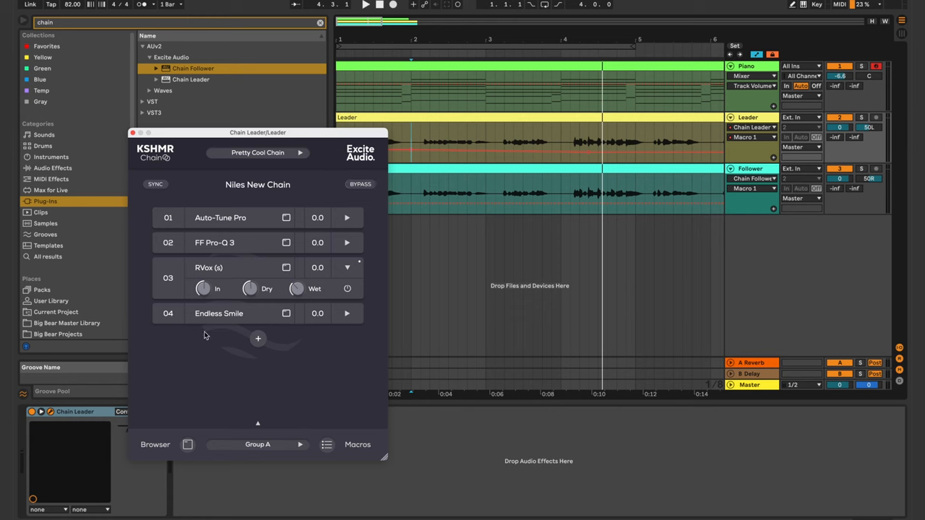